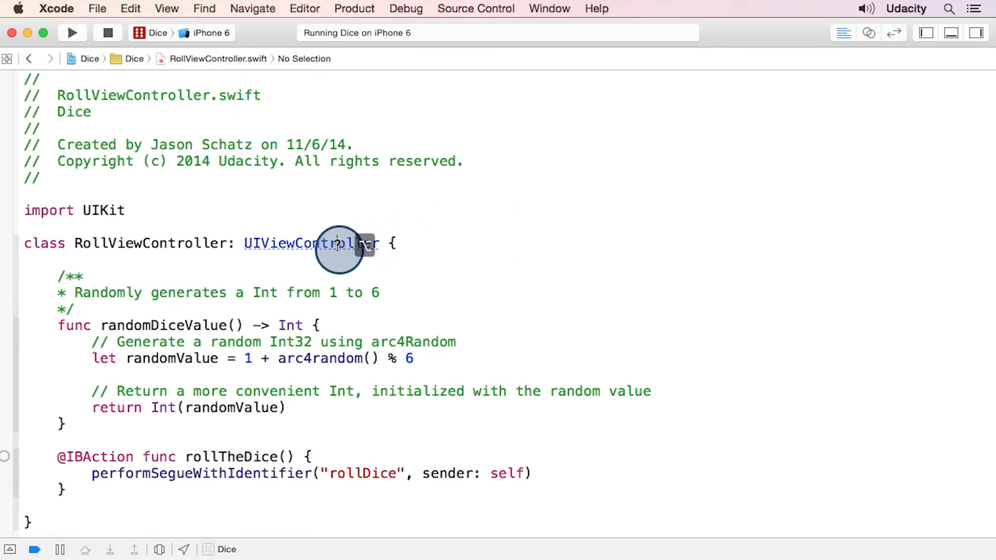
Open the UIViewController class reference from RollViewController's code
left_click(310, 243)
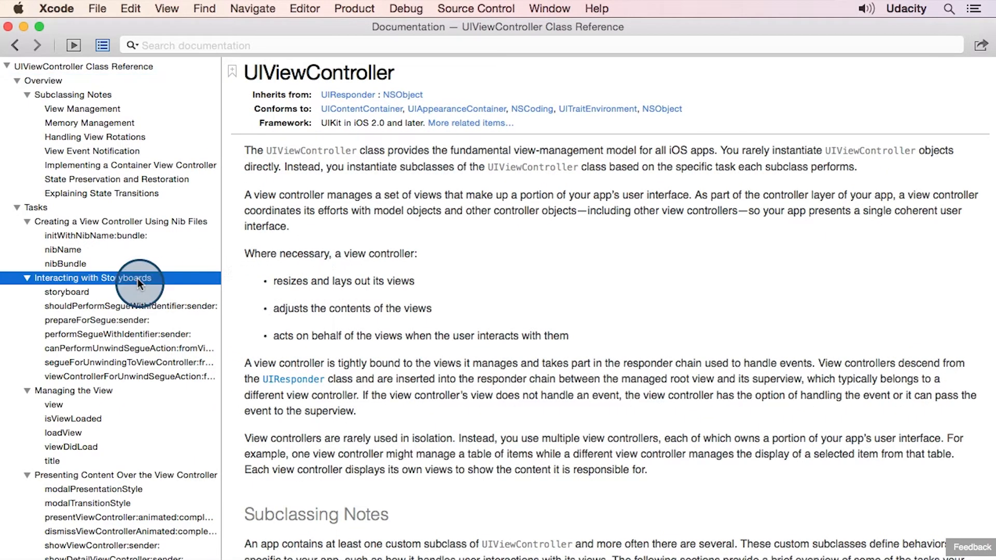
Browse Interacting with Storyboards, reading prepareForSegue:sender: and performSegueWithIdentifier:sender: references
left_click(67, 292)
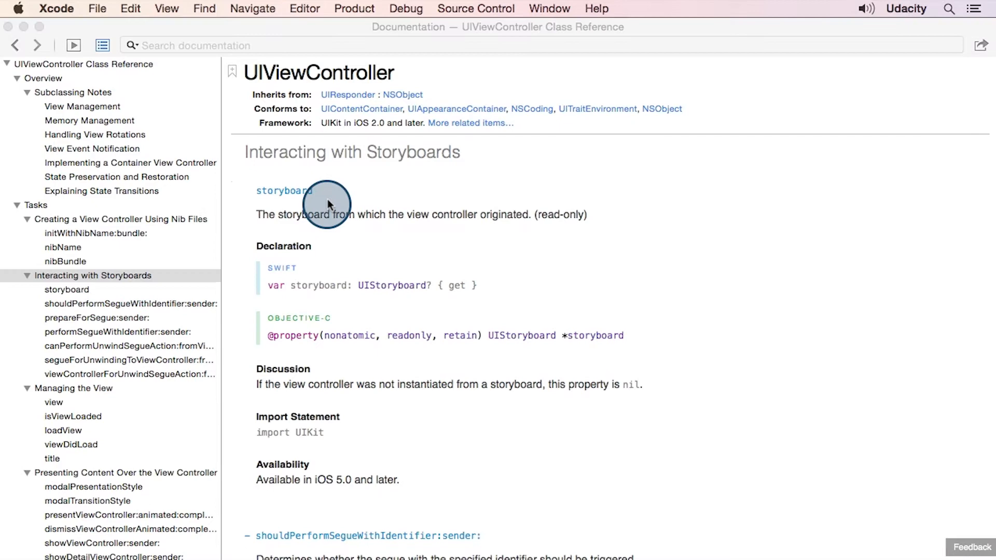
mouse_move(354, 189)
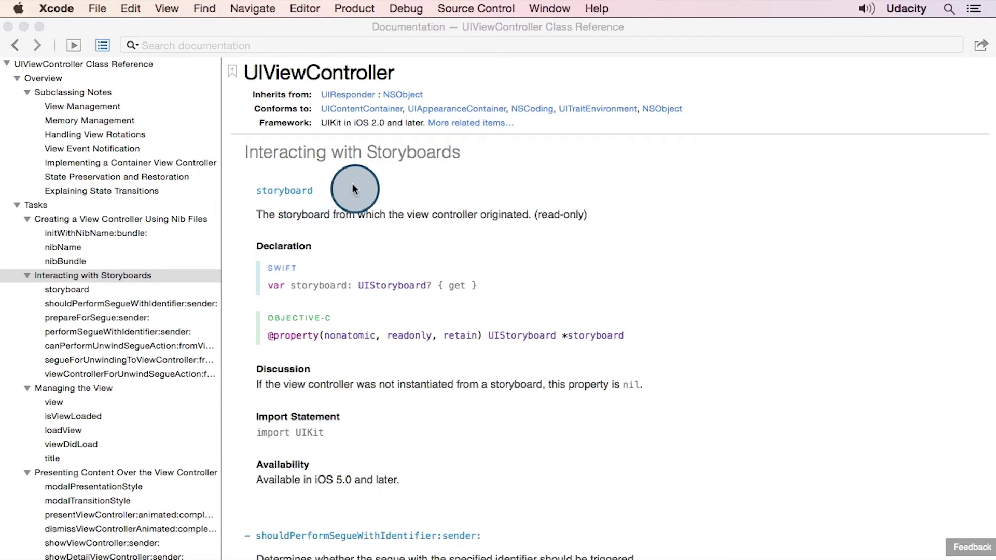
mouse_move(161, 324)
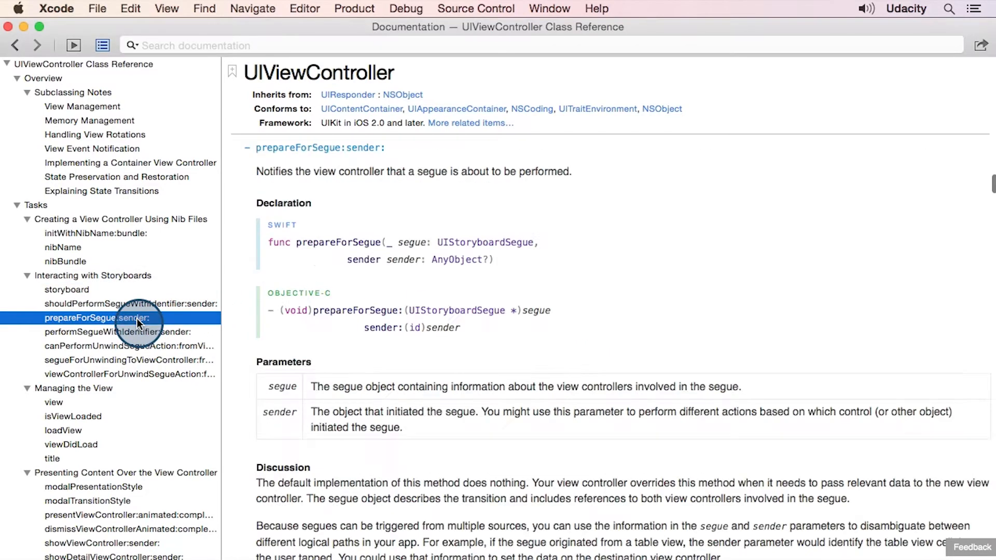
left_click(118, 332)
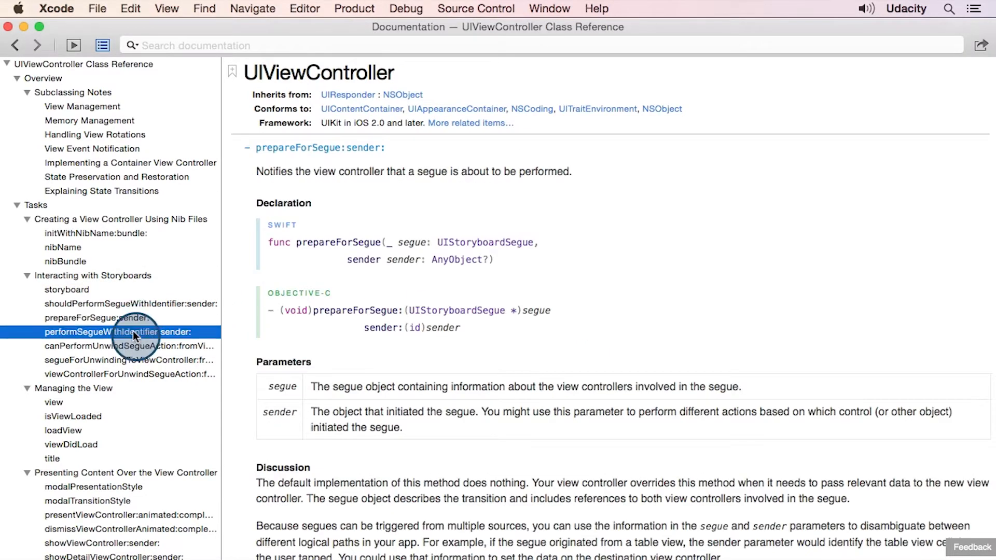
left_click(118, 332)
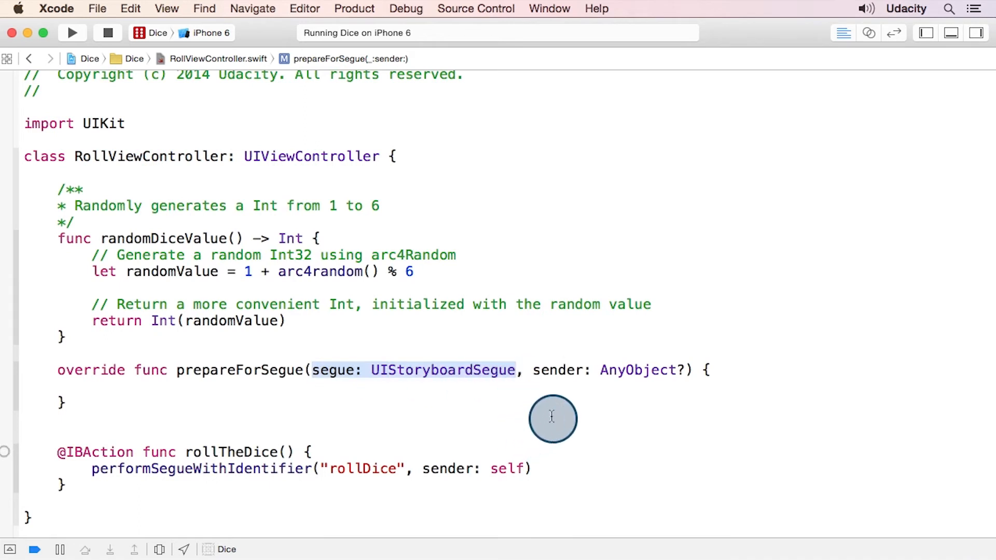
mouse_move(556, 416)
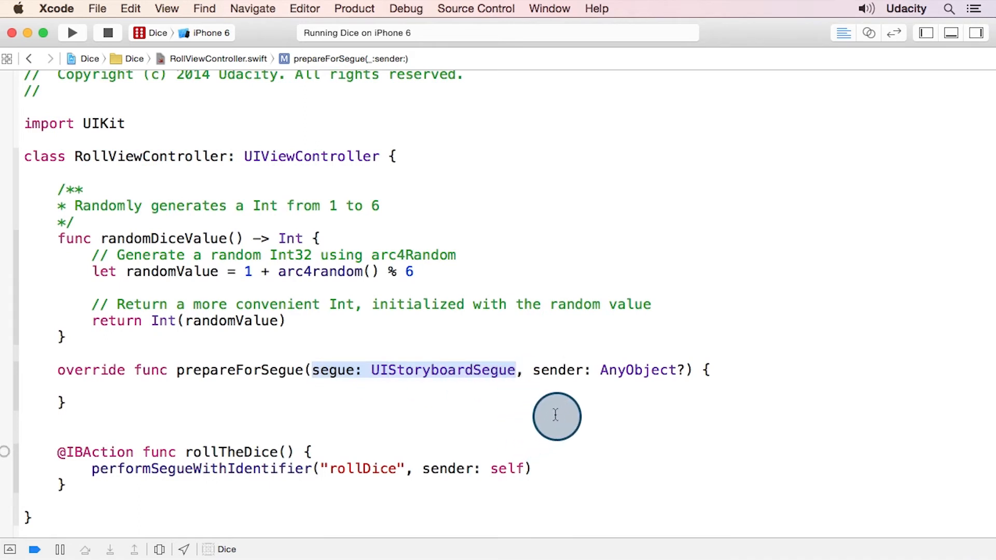
Cast segue.destinationViewController to DiceViewController as constant 'controller' in prepareForSegue
type("let controller = segue.destinationViewController as DiceViewController")
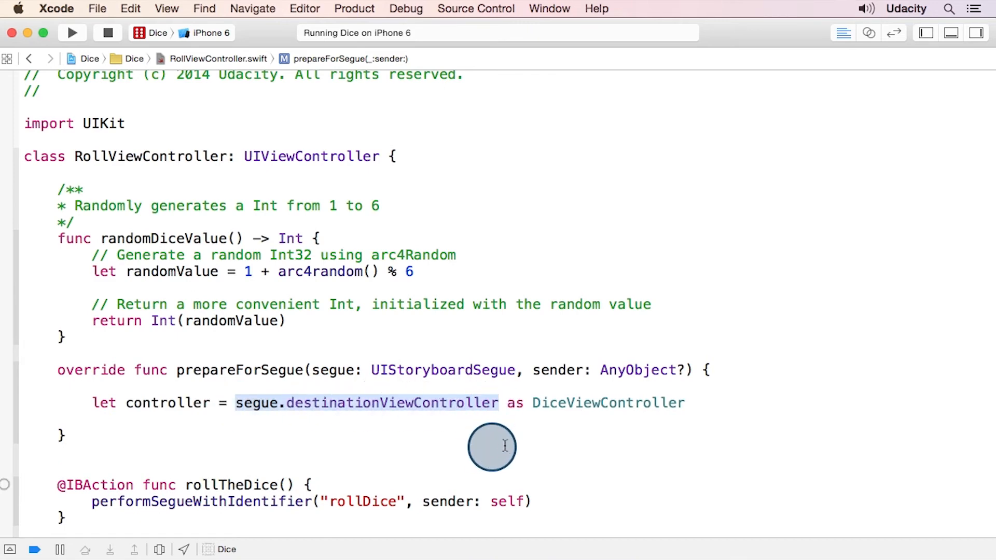
mouse_move(509, 447)
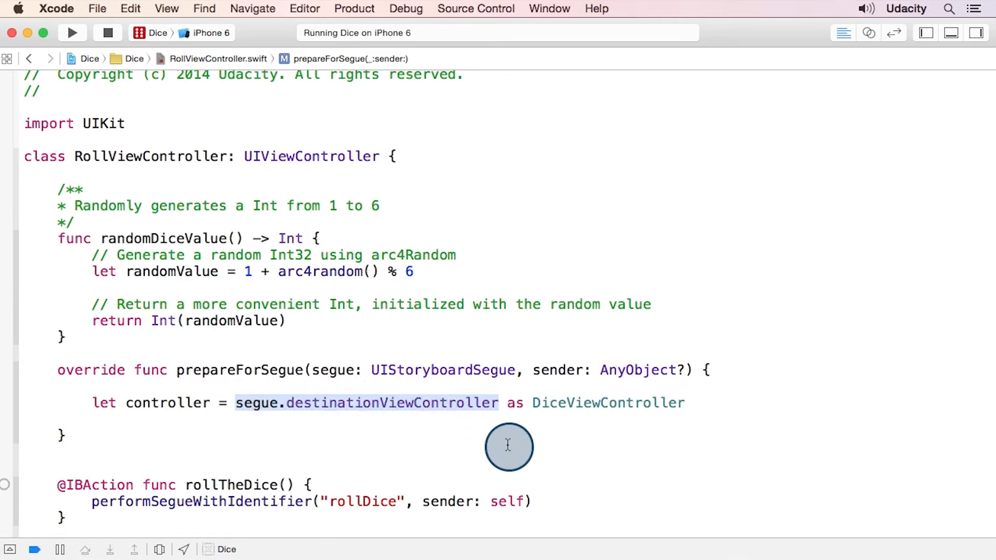
Set controller.firstValue and secondValue from self.randomDiceValue(), then run the Dice app
type("controller.firstValue = self.randomDiceValue()")
type("controller.secondValue = self.randomDiceValue()")
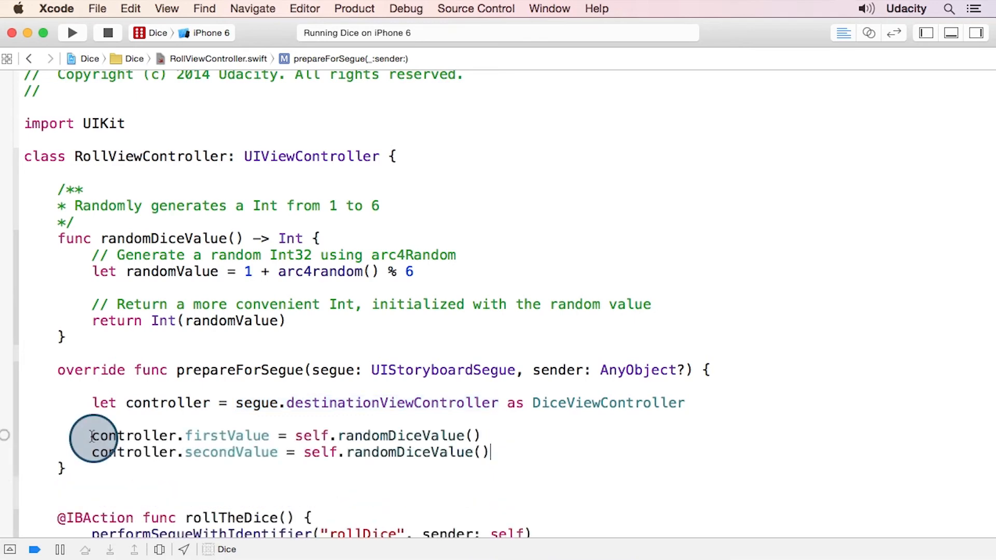
left_click_drag(91, 436, 489, 452)
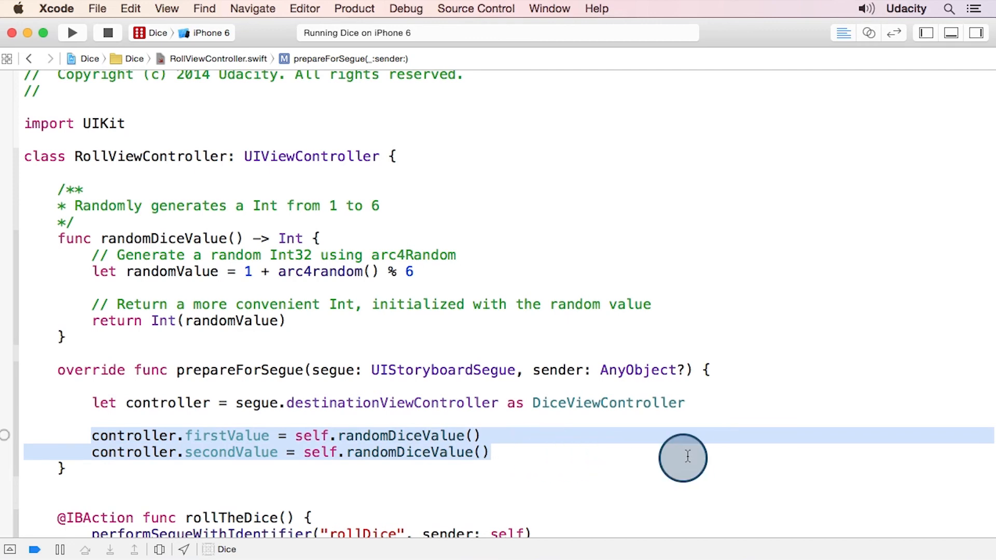
mouse_move(72, 33)
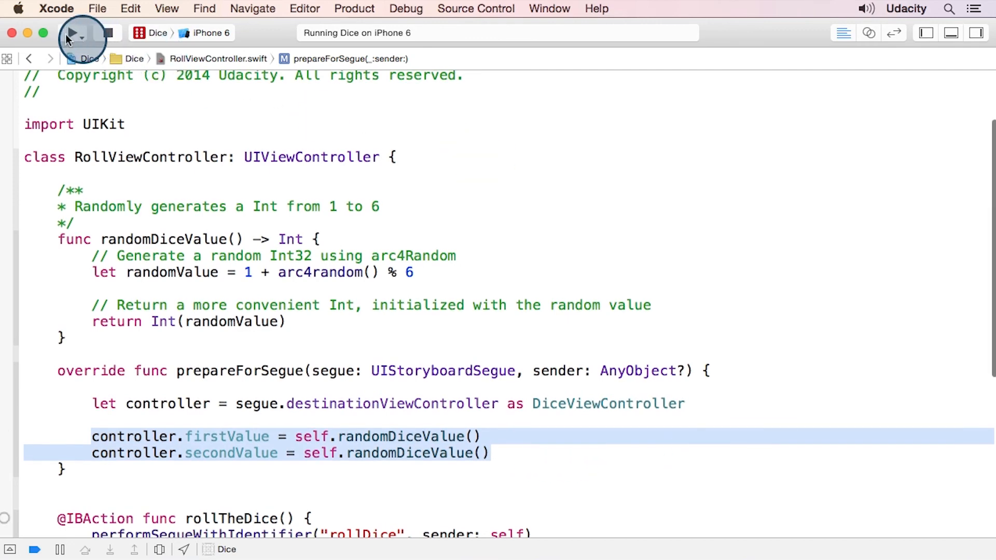
left_click(71, 33)
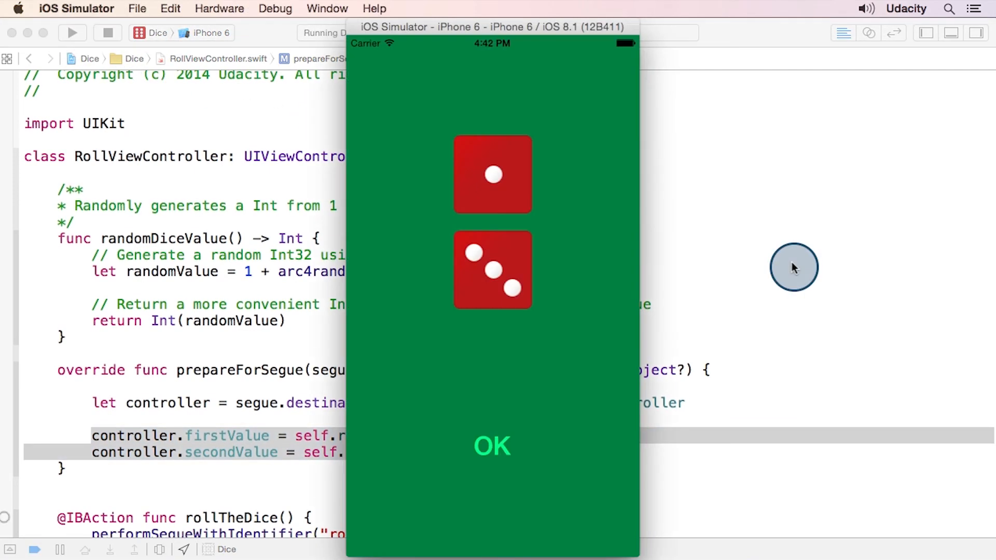